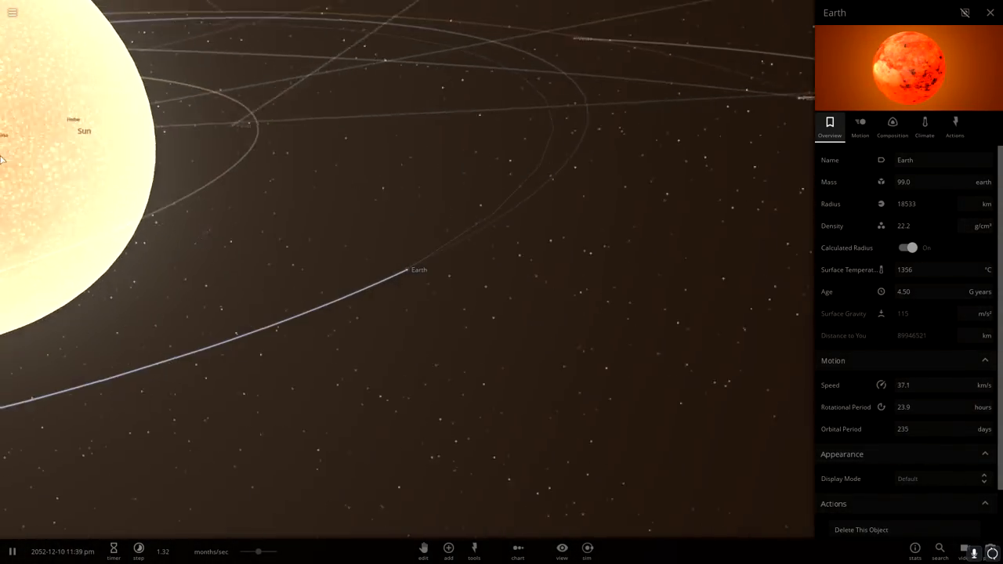
Close Earth's properties panel and bring up the Add Object panel for the Pluto scene
left_click(449, 552)
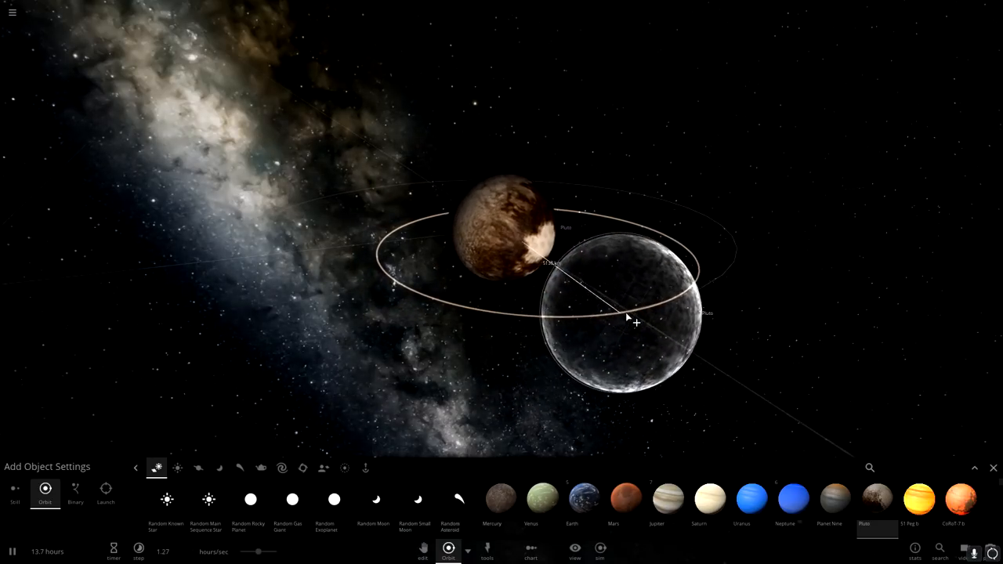
Switch the Add panel from planets to the novelty/spacecraft category containing the Tesla Roadster
left_click(260, 468)
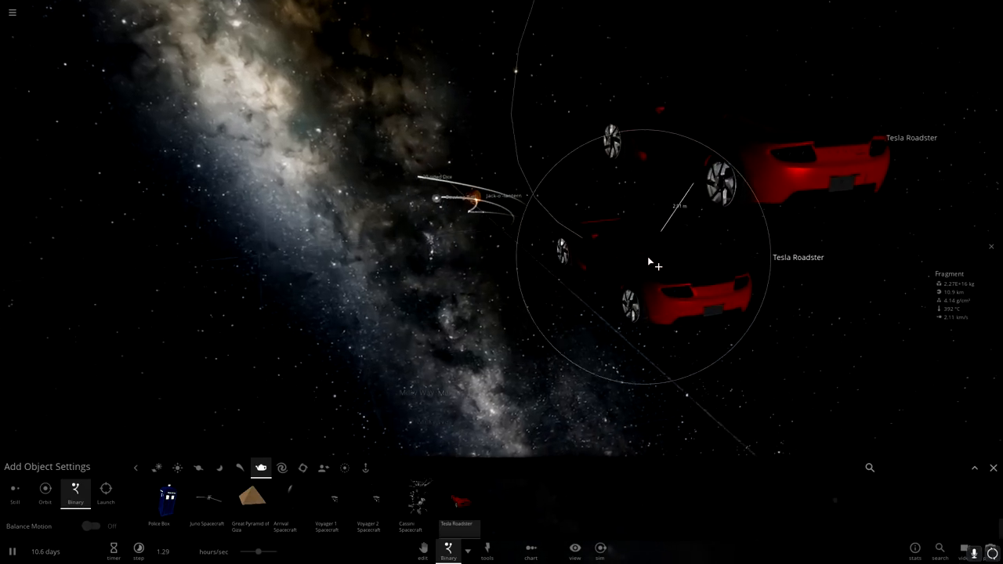